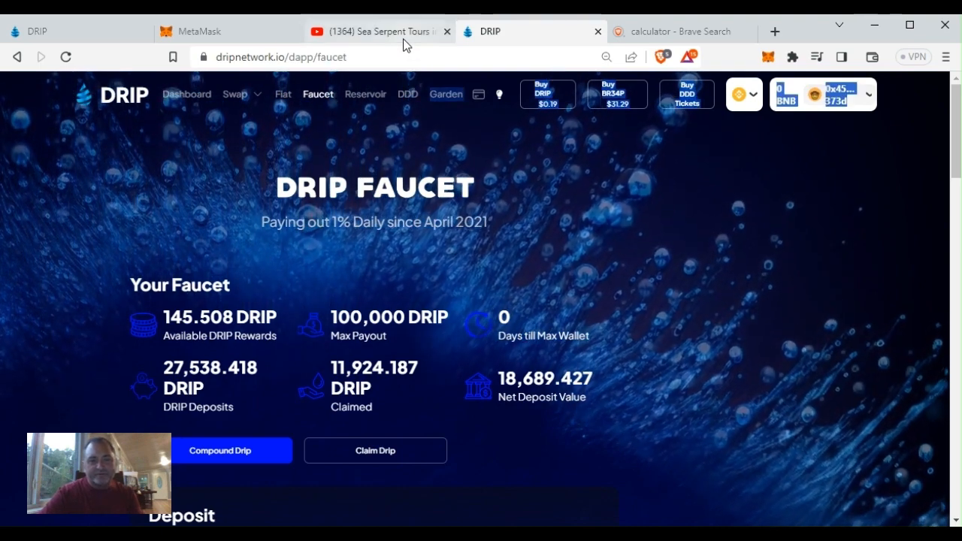
Step: Switch from the DRIP faucet page to the Sea Serpent Tours St. Augustine YouTube video
click(376, 31)
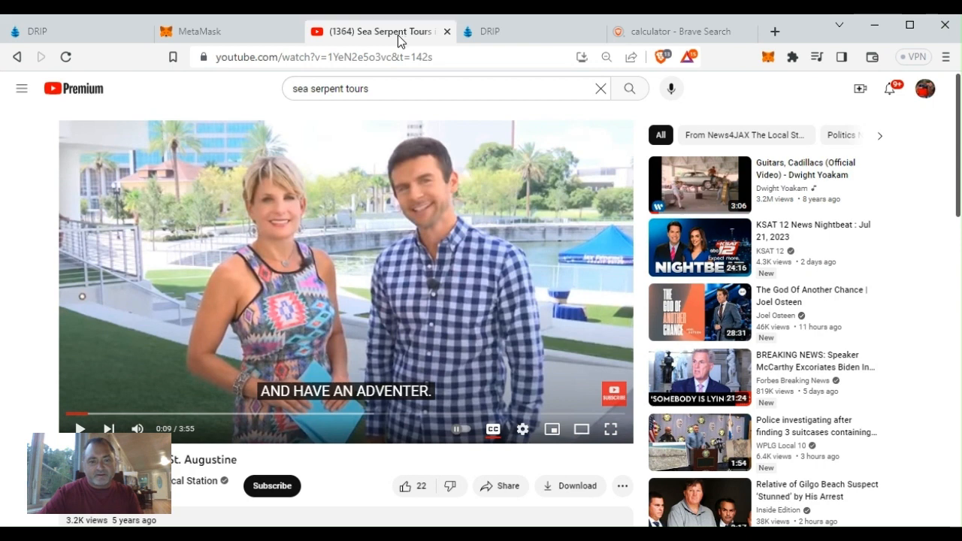
mouse_move(228, 352)
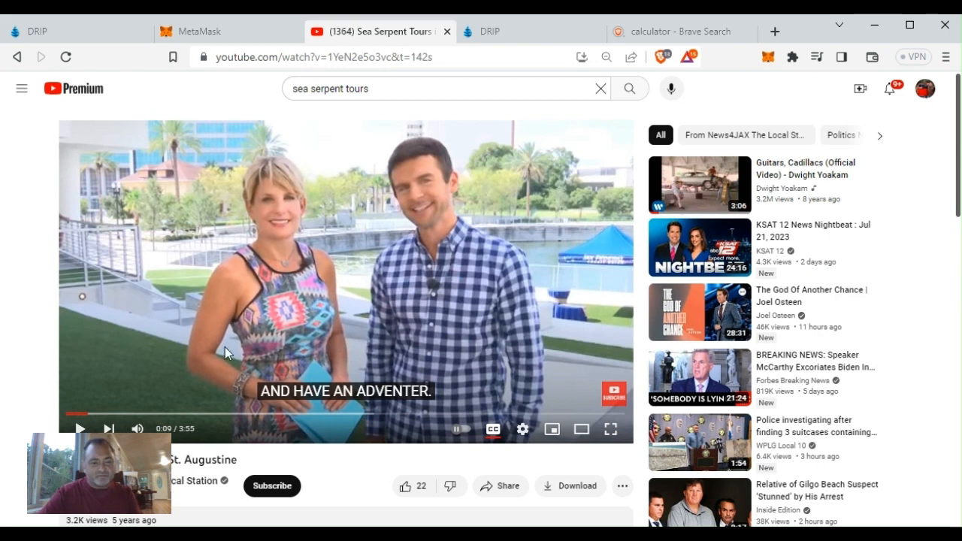
mouse_move(79, 428)
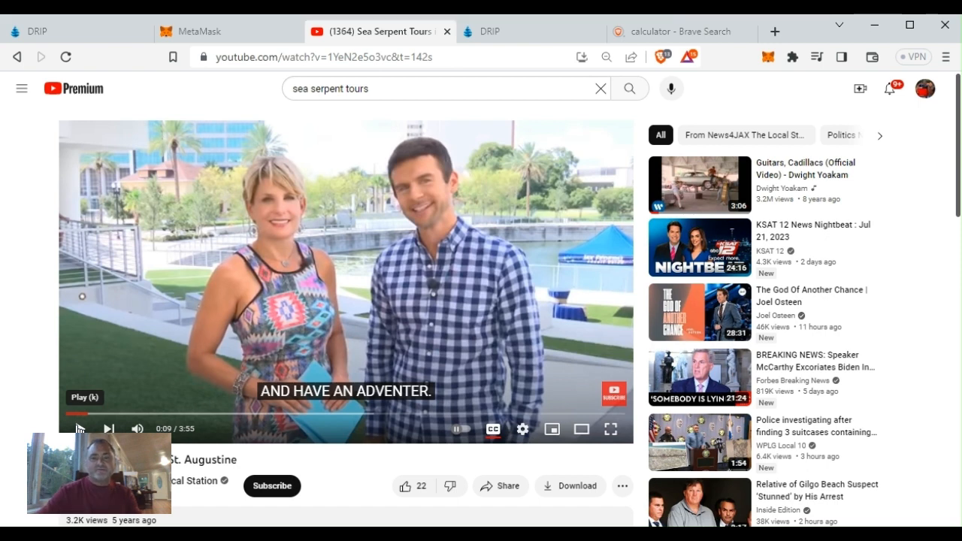
Step: Resume the Sea Serpent Tours video so it plays on toward the 0:39 mark
click(81, 429)
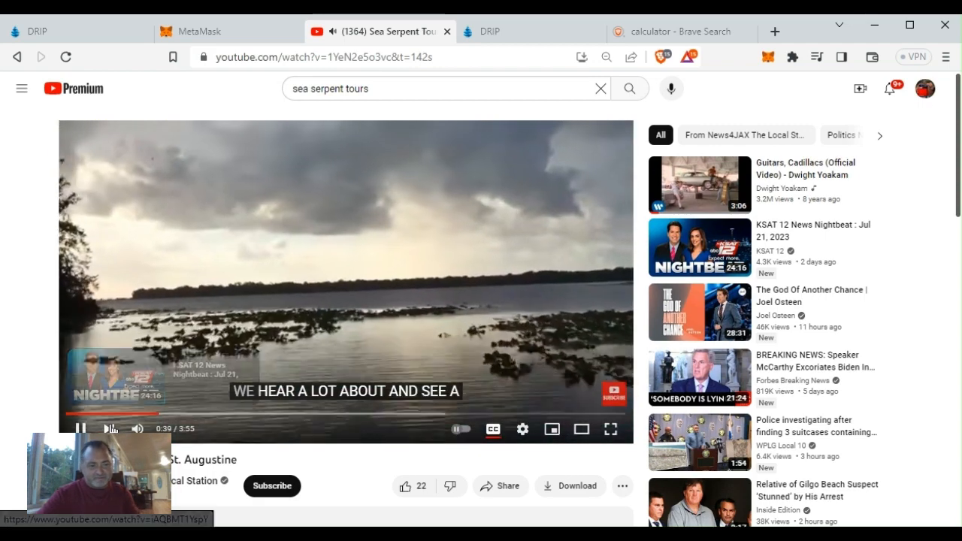
Step: Pause the Sea Serpent Tours video at about 0:40 on the waterway scene
click(80, 428)
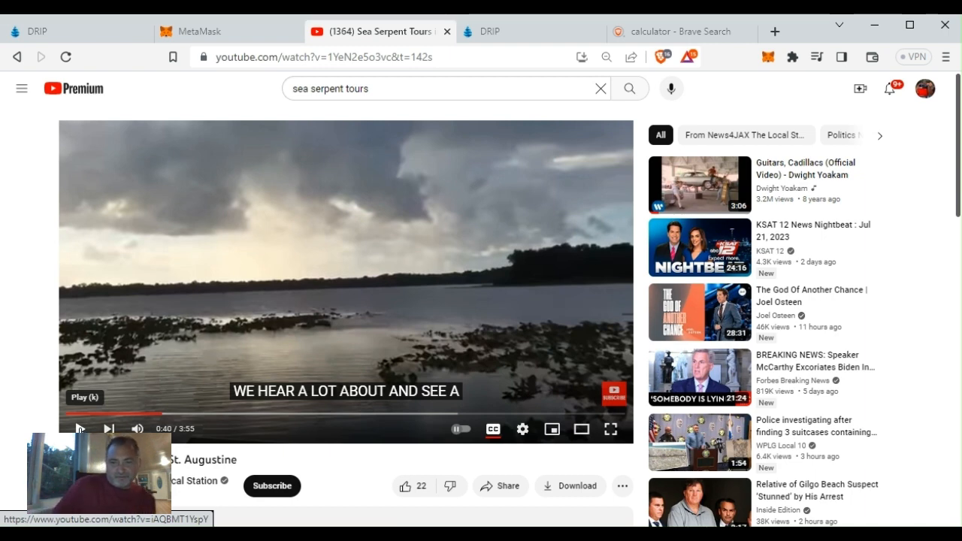
mouse_move(201, 252)
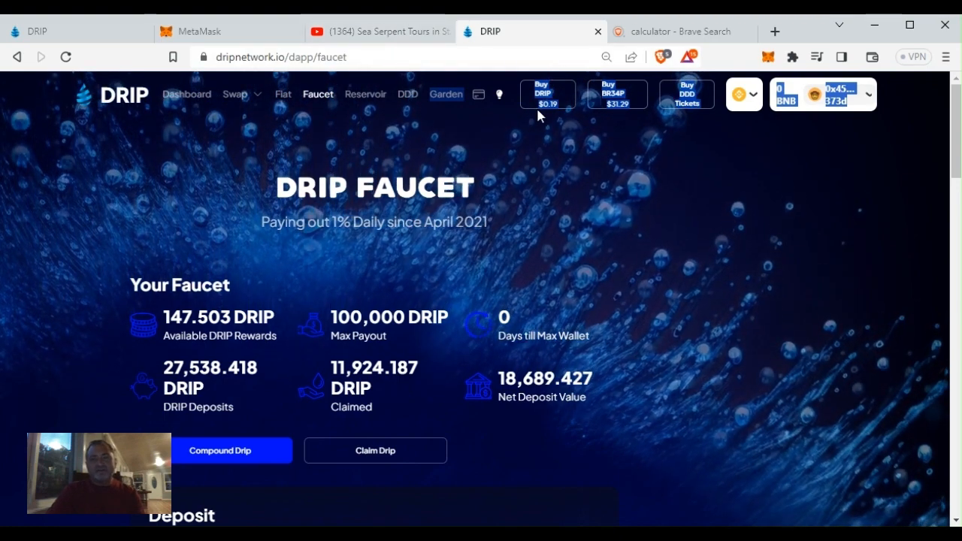
mouse_move(665, 30)
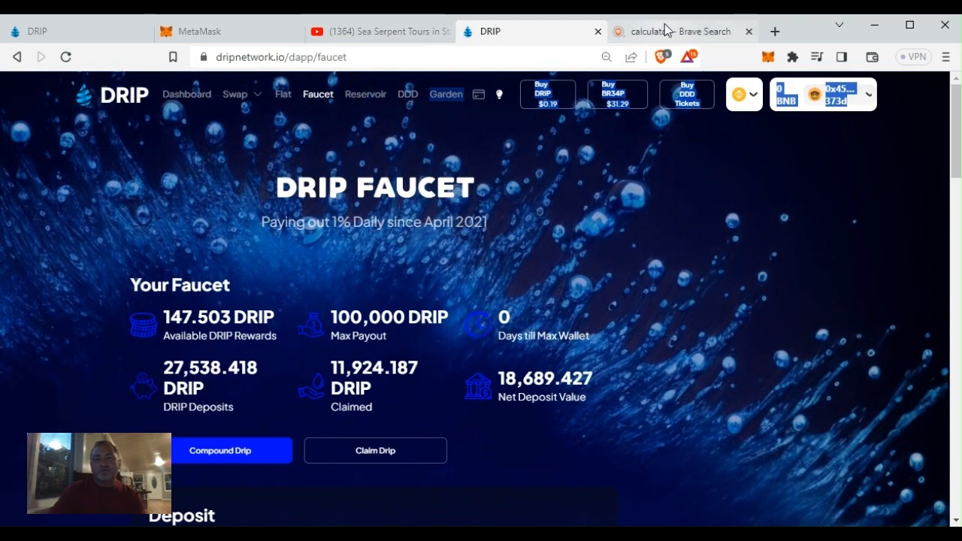
Step: On the Brave Search calculator, trial 246 × 10 × .19 to 467.4, then clear it
click(677, 30)
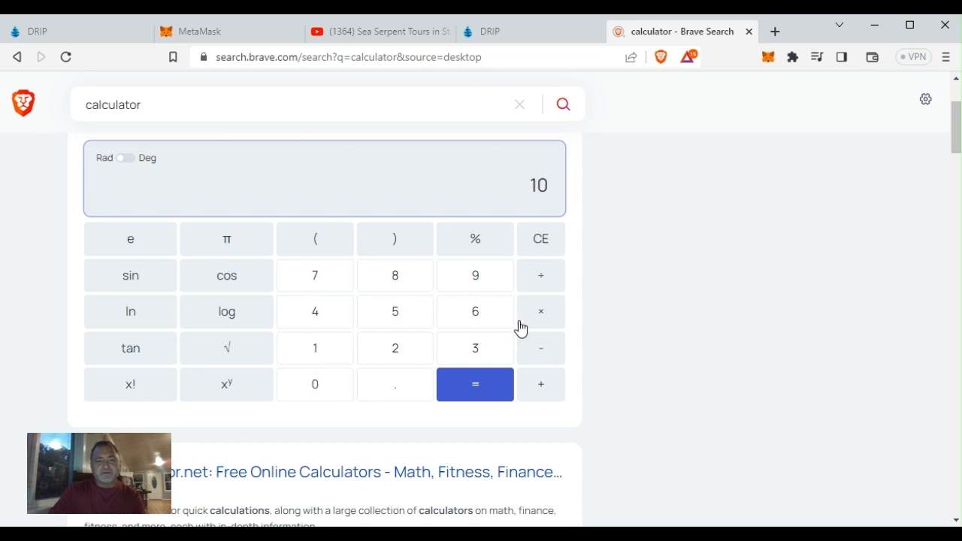
click(394, 347)
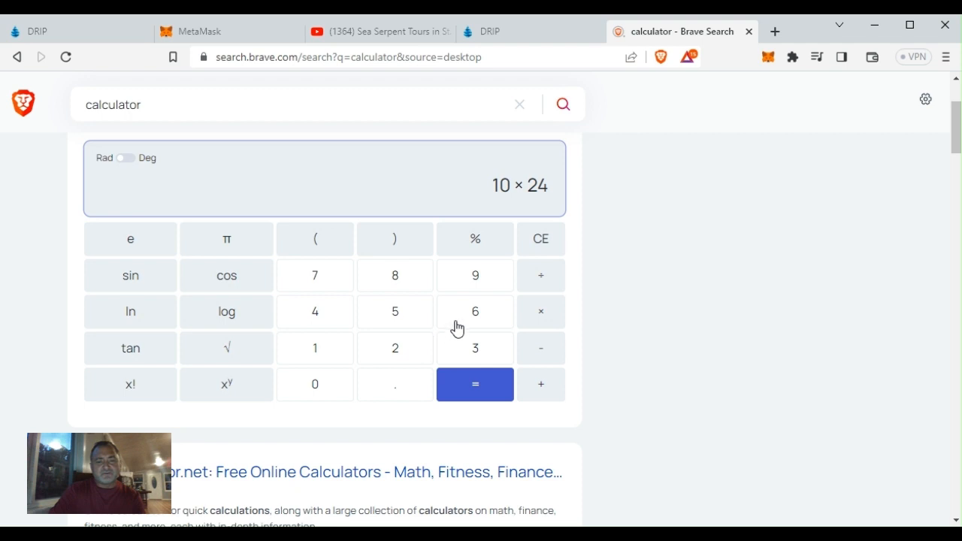
click(475, 385)
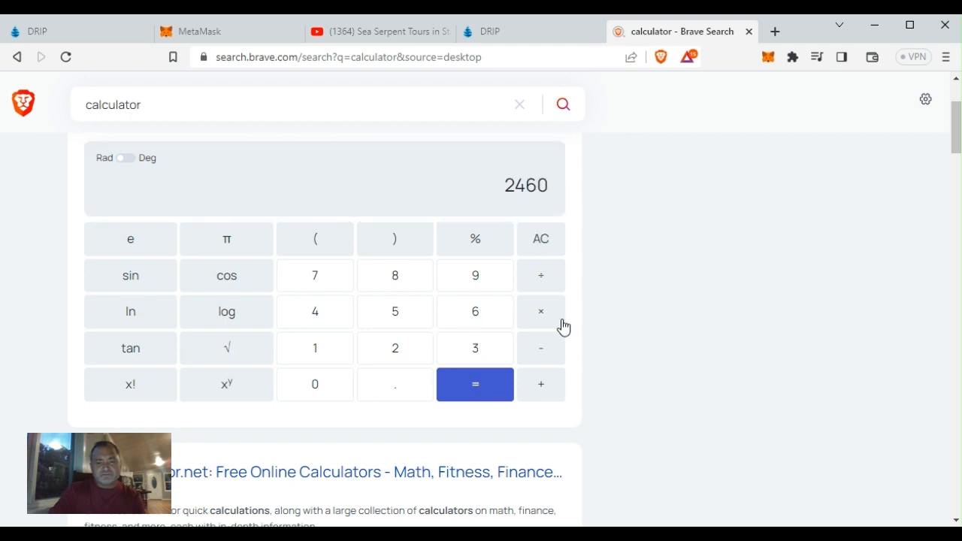
click(539, 311)
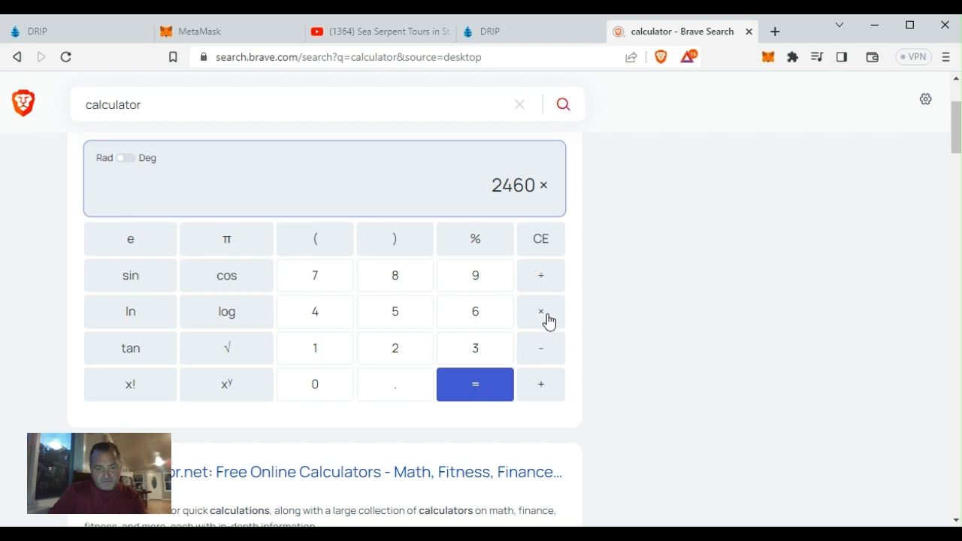
click(394, 385)
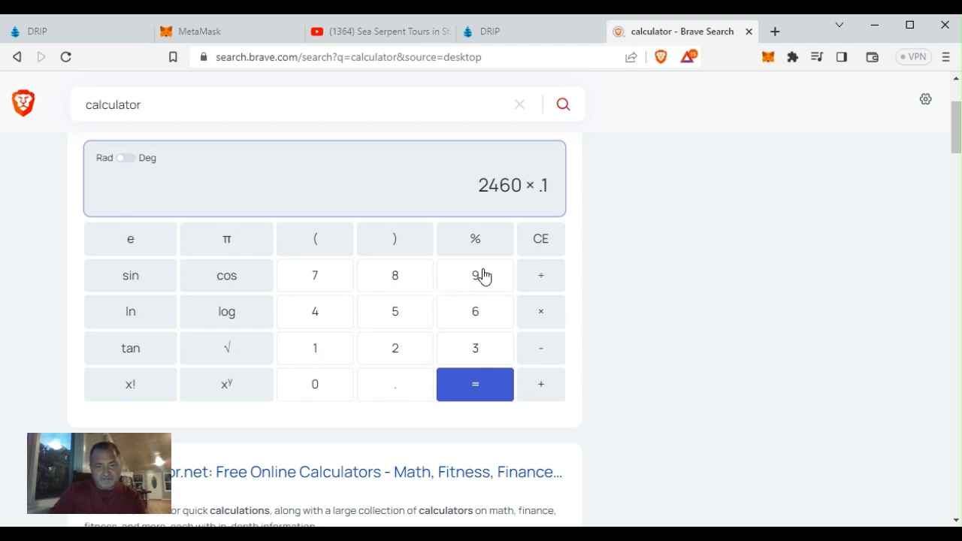
click(475, 385)
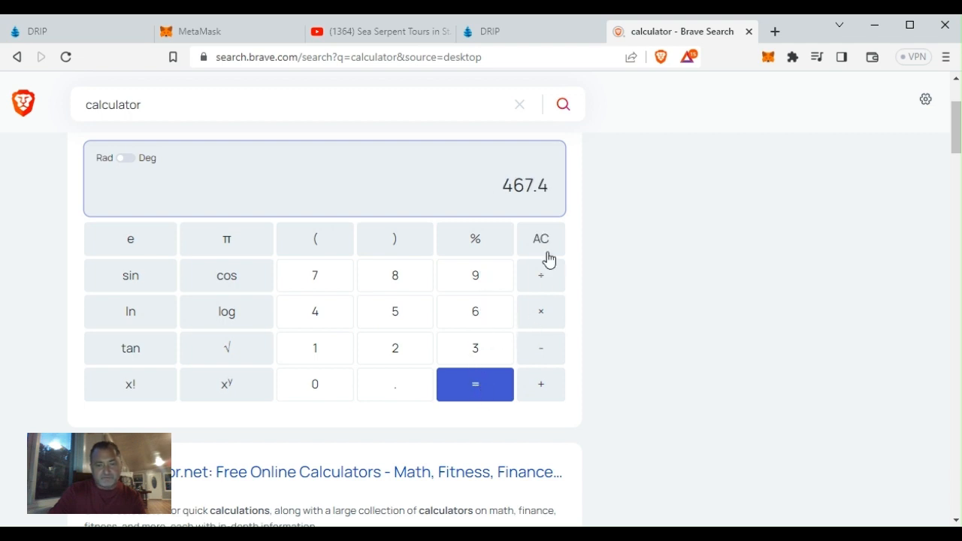
click(540, 238)
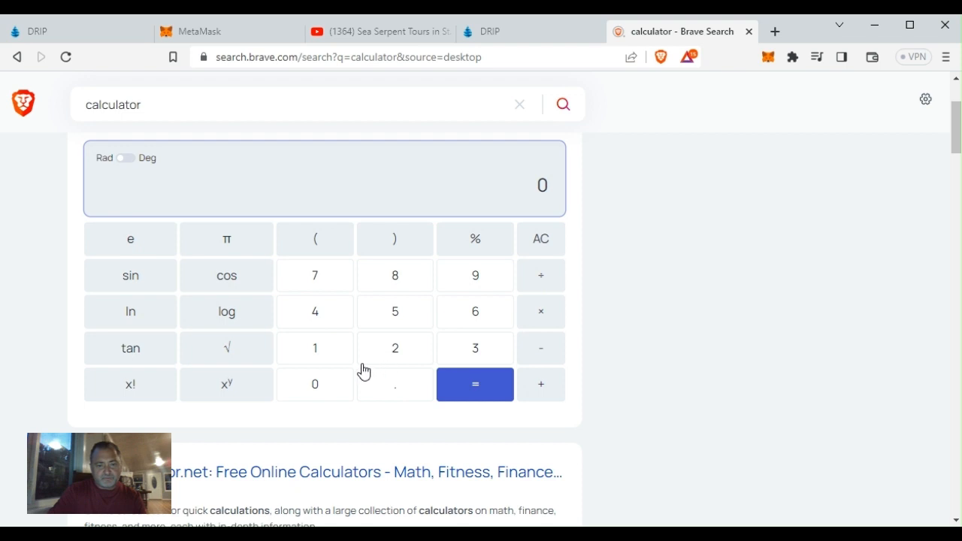
Step: Chain 246 × 10 = 2460, × .19 = 467.4, × 30 = 14022 monthly payout
click(394, 347)
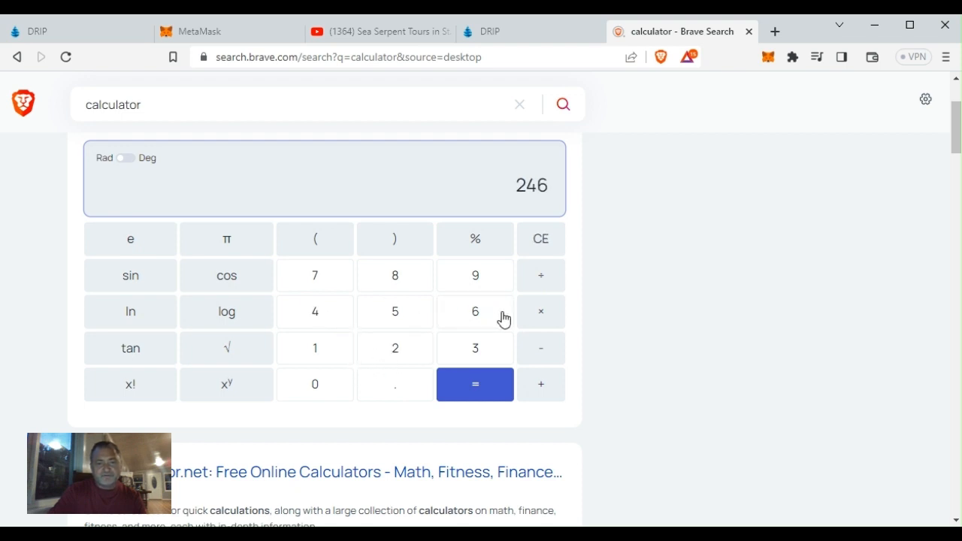
click(541, 311)
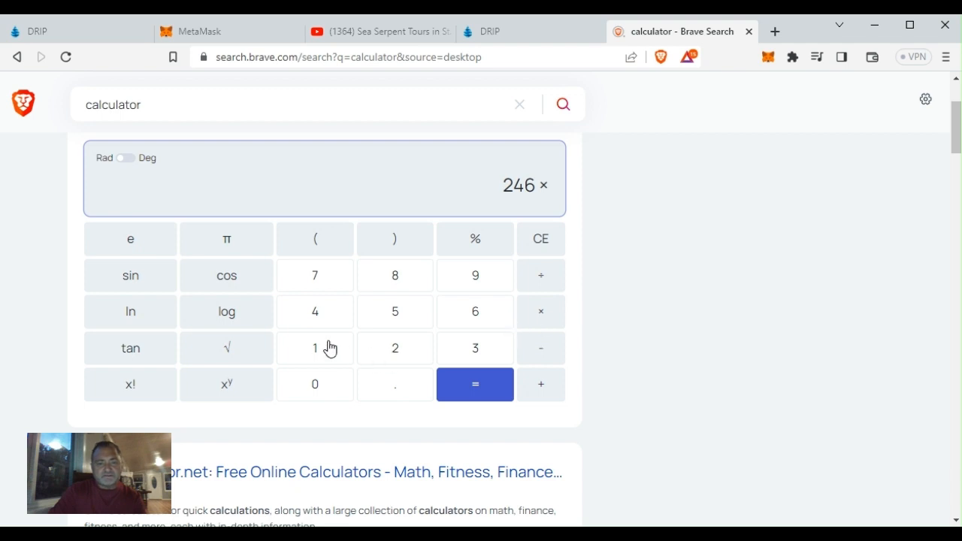
mouse_move(323, 353)
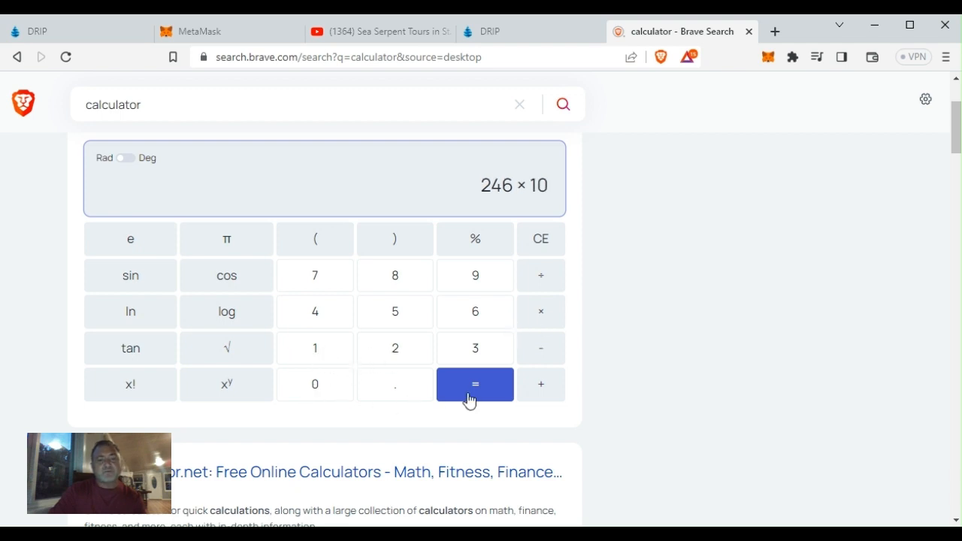
click(475, 384)
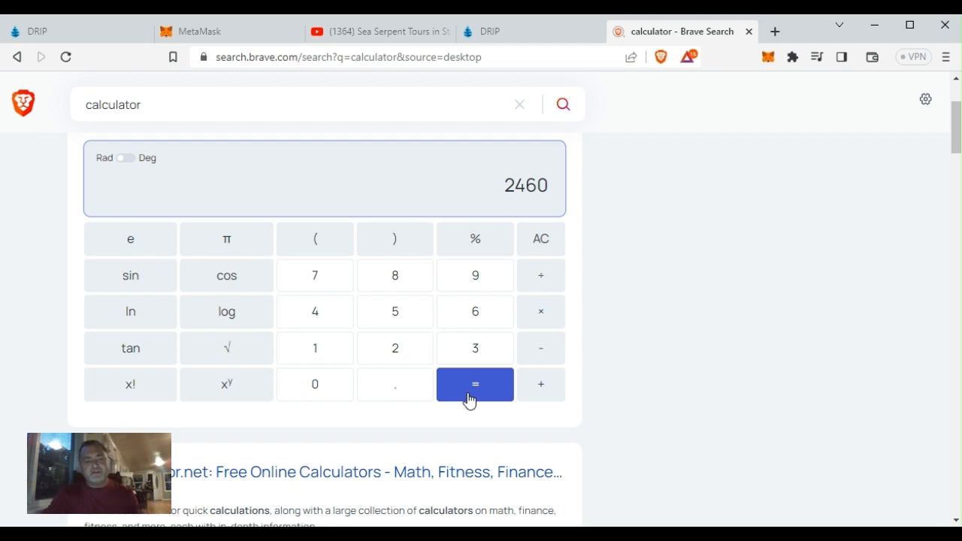
click(540, 311)
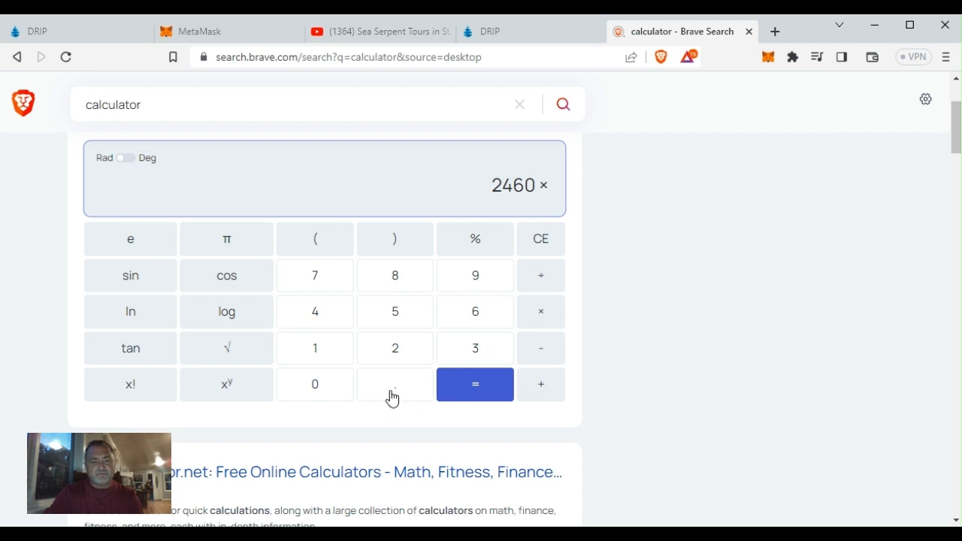
click(394, 385)
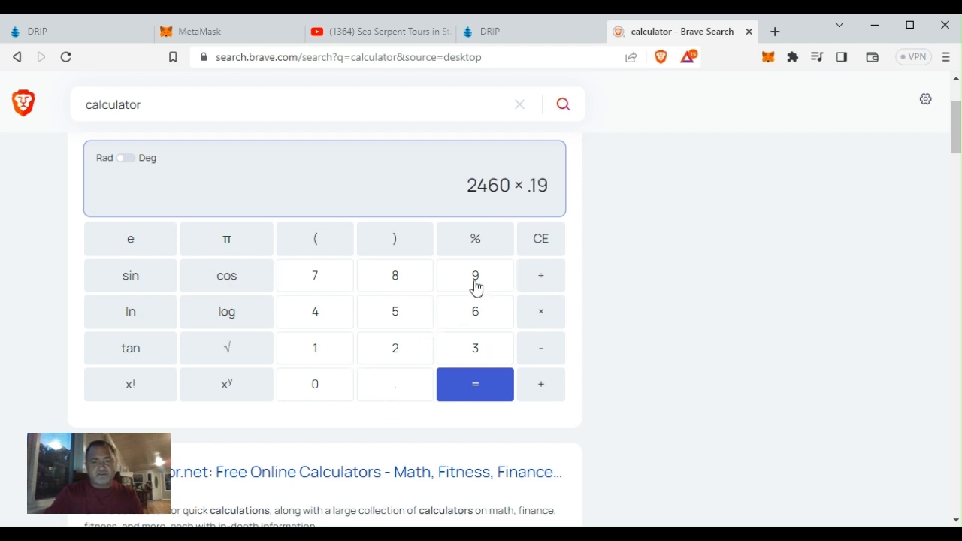
click(475, 385)
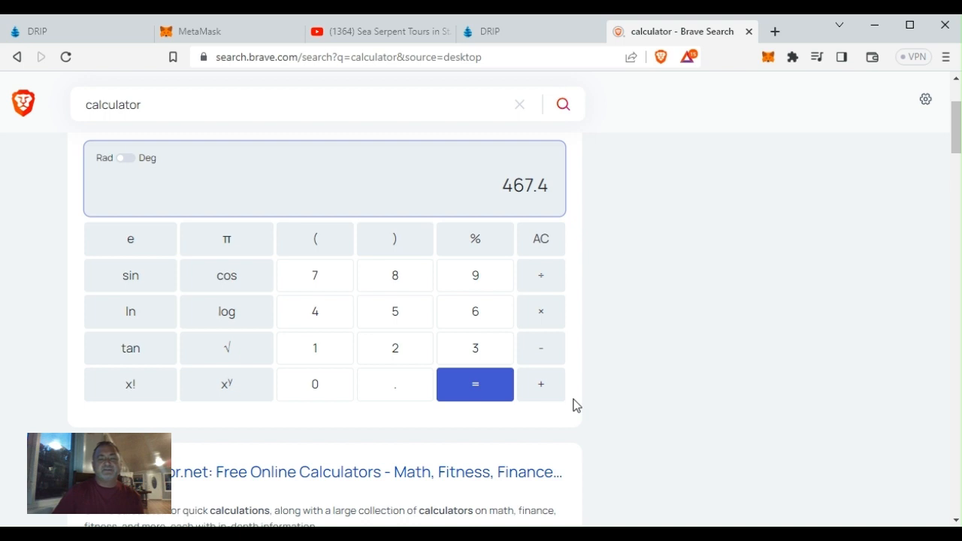
click(541, 312)
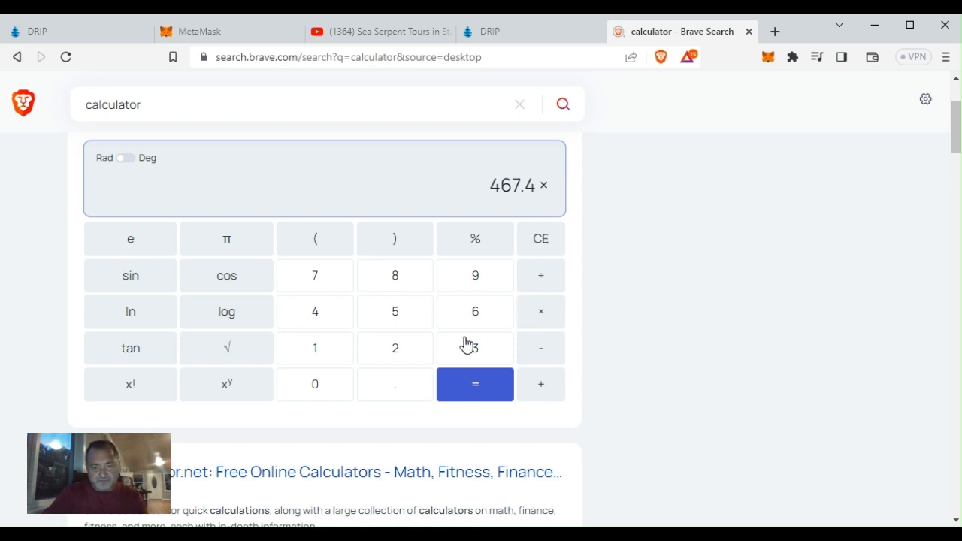
click(475, 347)
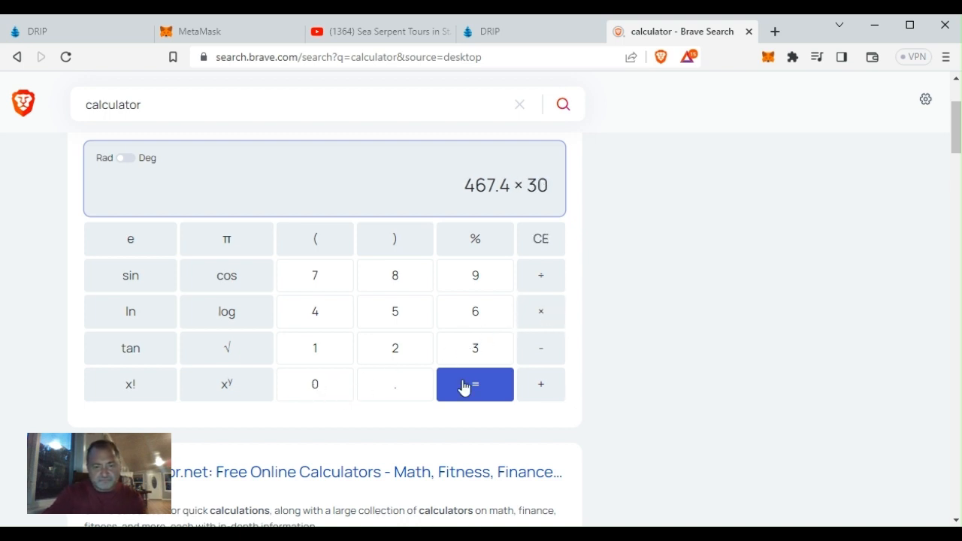
click(475, 385)
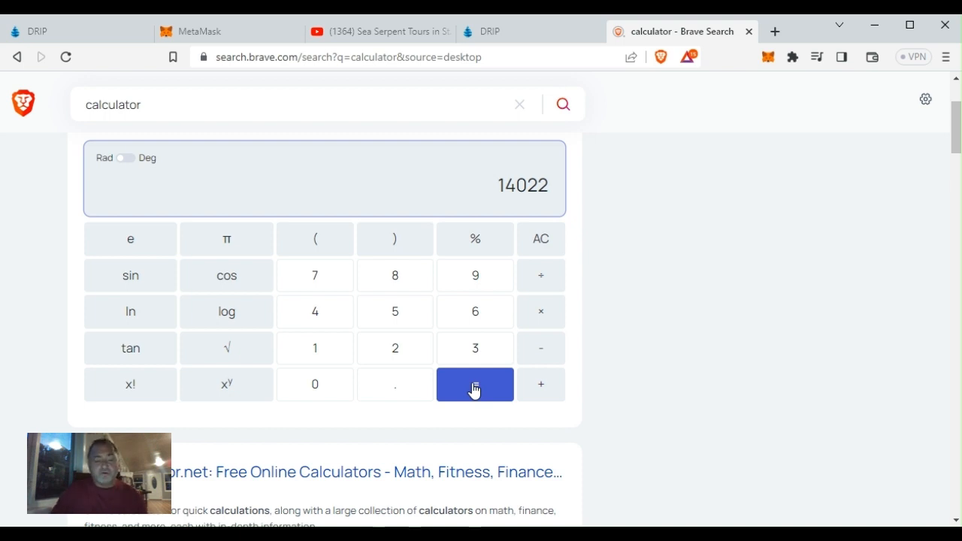
Step: Reset the calculator from 14022 back to 0 with AC
click(541, 238)
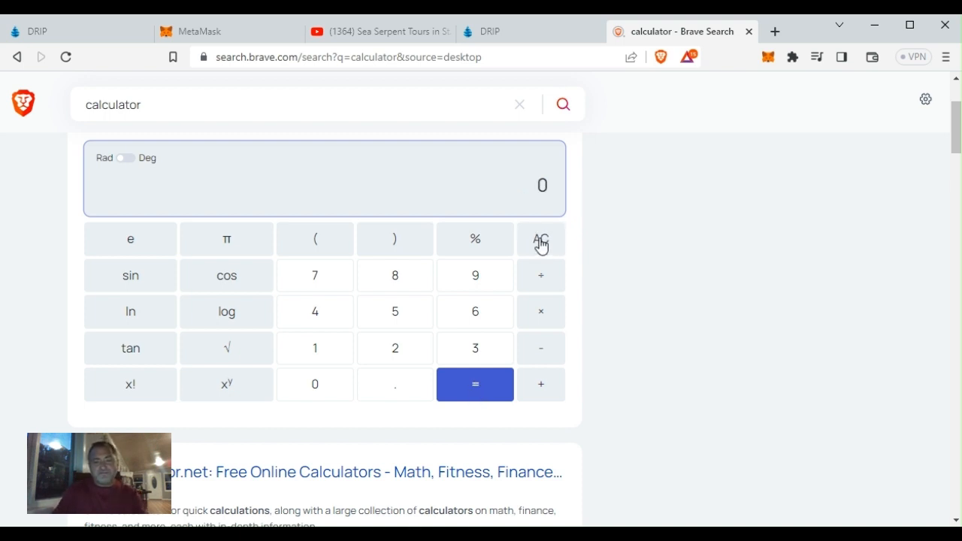
mouse_move(658, 291)
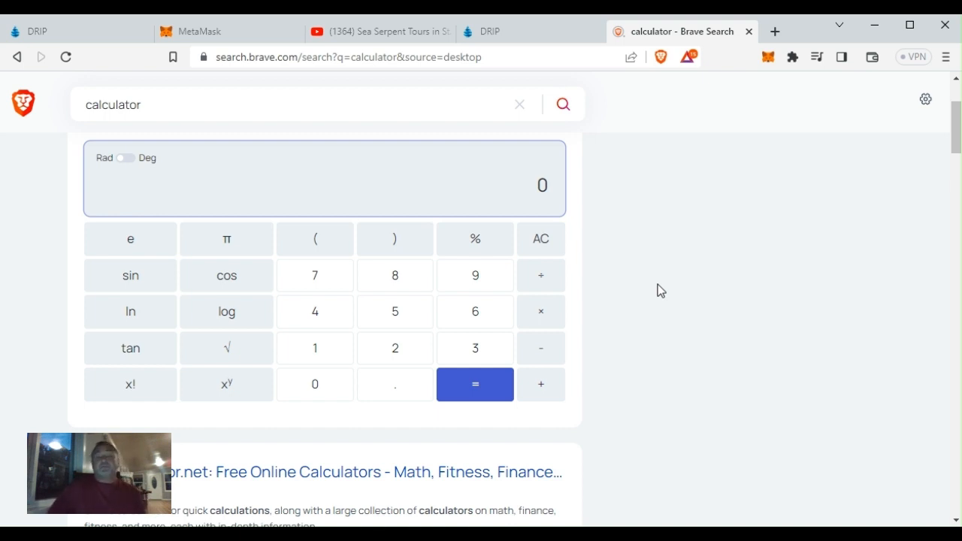
mouse_move(571, 223)
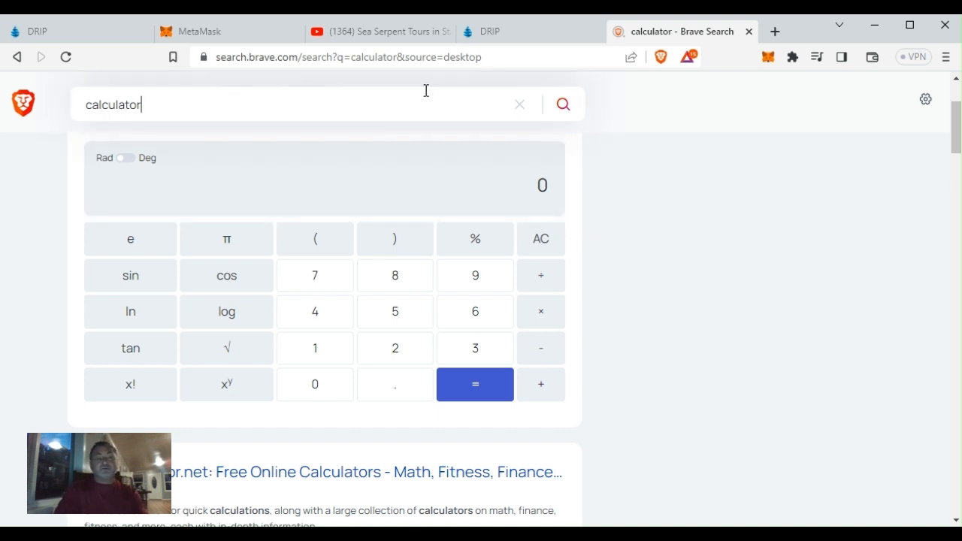
Step: Return to the dripnetwork.io faucet page showing 148.43 DRIP available rewards
click(293, 104)
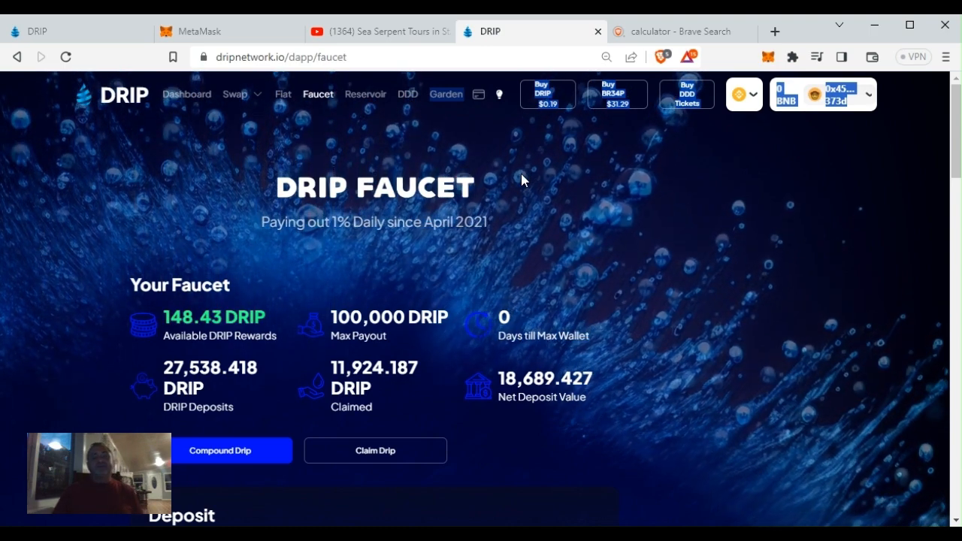
mouse_move(484, 195)
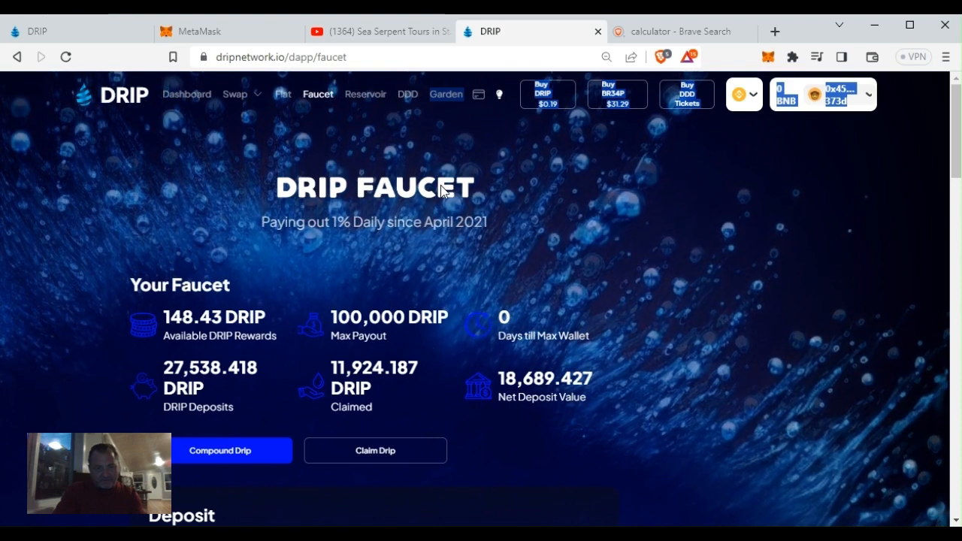
mouse_move(466, 134)
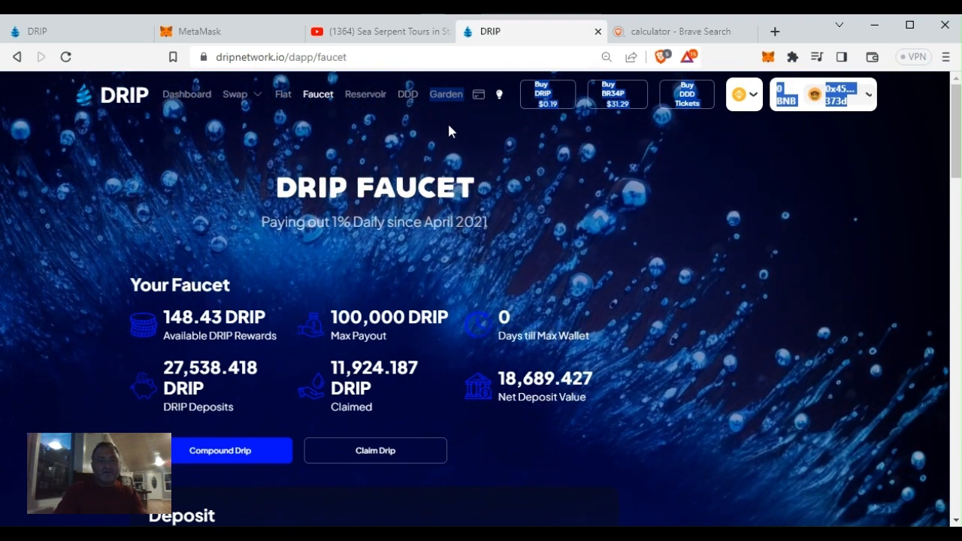
mouse_move(443, 145)
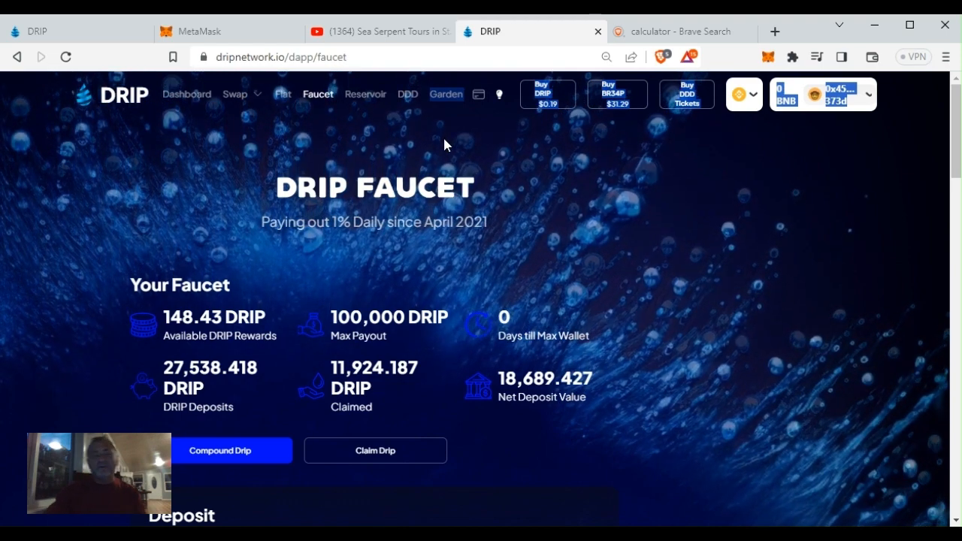